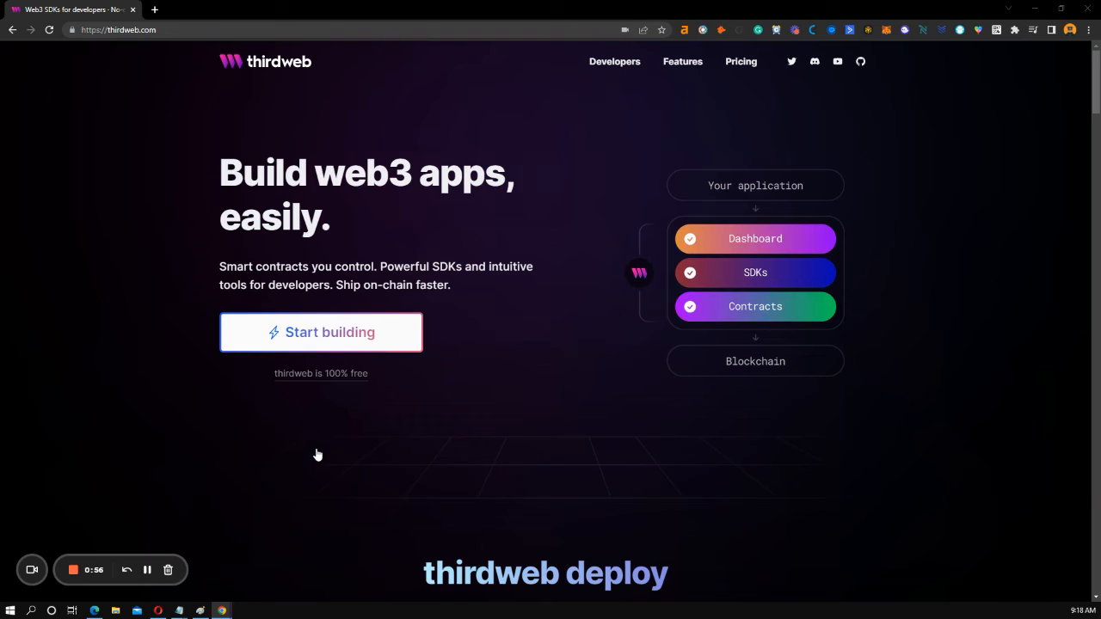
mouse_move(304, 454)
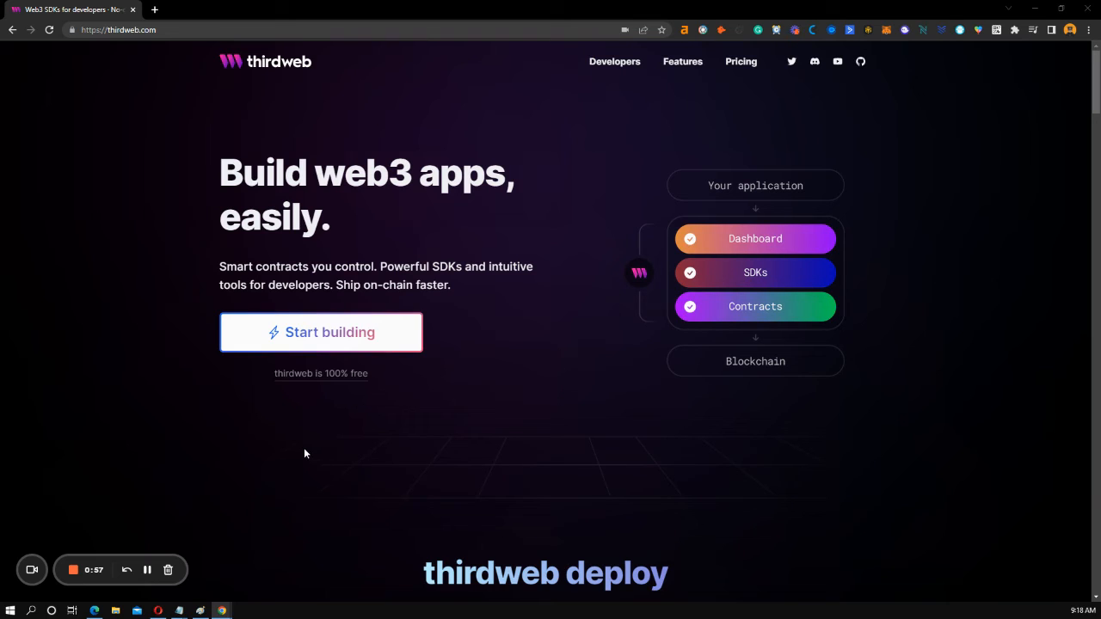
Step: Scroll past thirdweb deploy, the SDK demo and supported chains to the Free pricing card
scroll("down", 3)
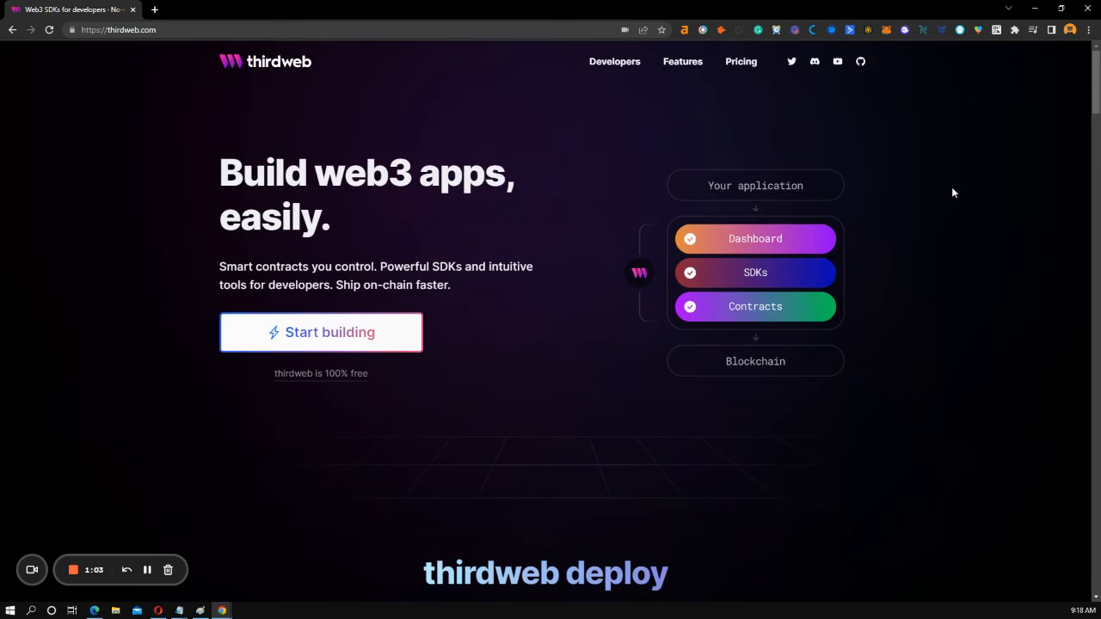
mouse_move(755, 280)
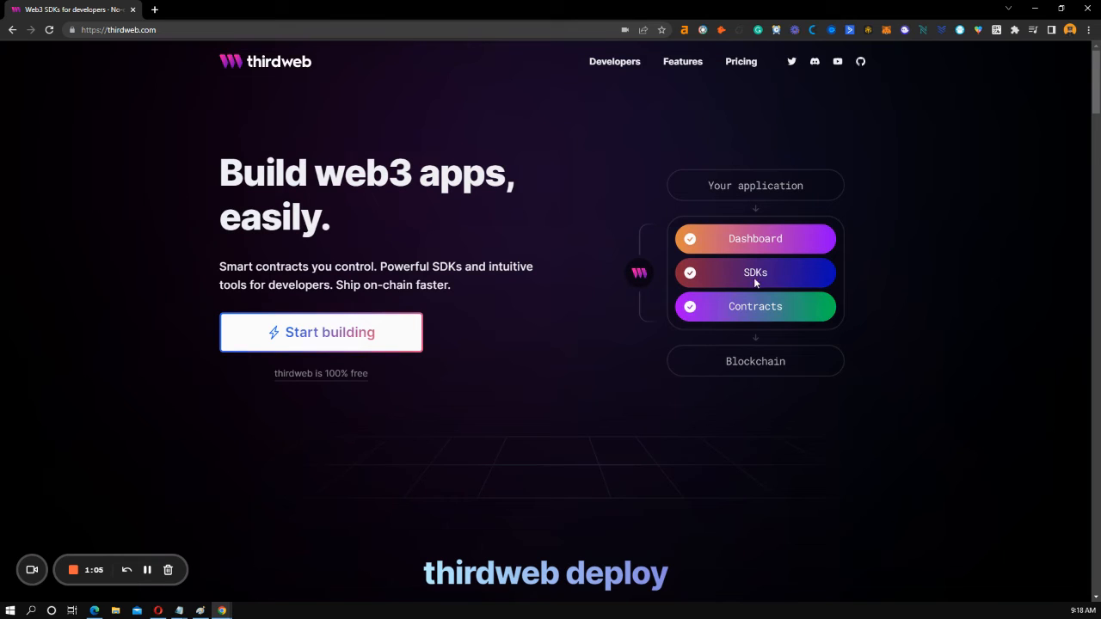
mouse_move(924, 277)
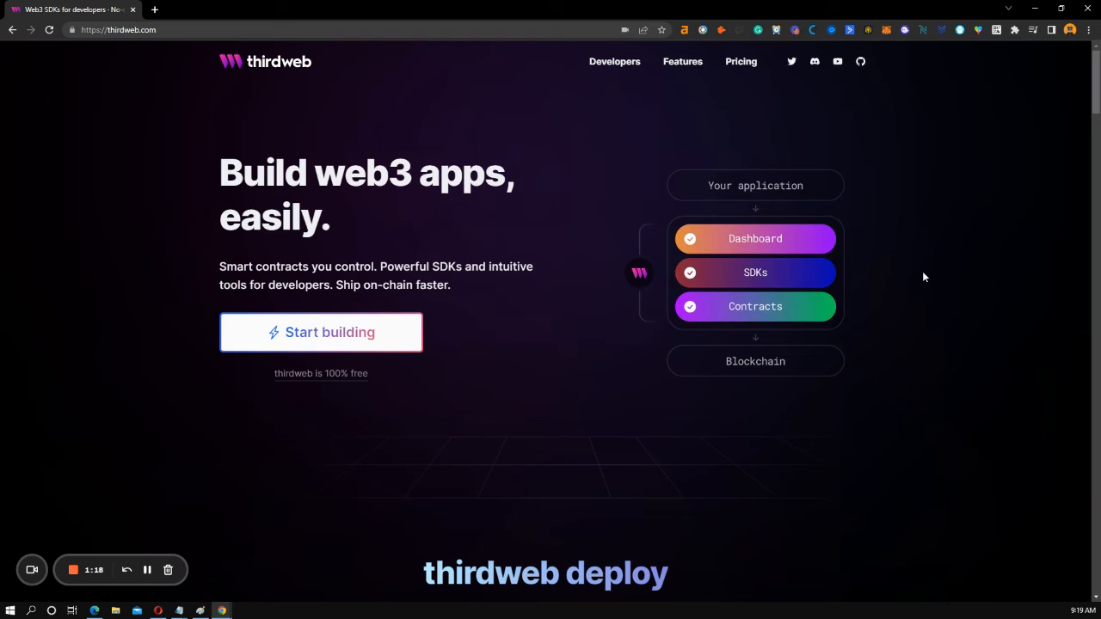
mouse_move(464, 182)
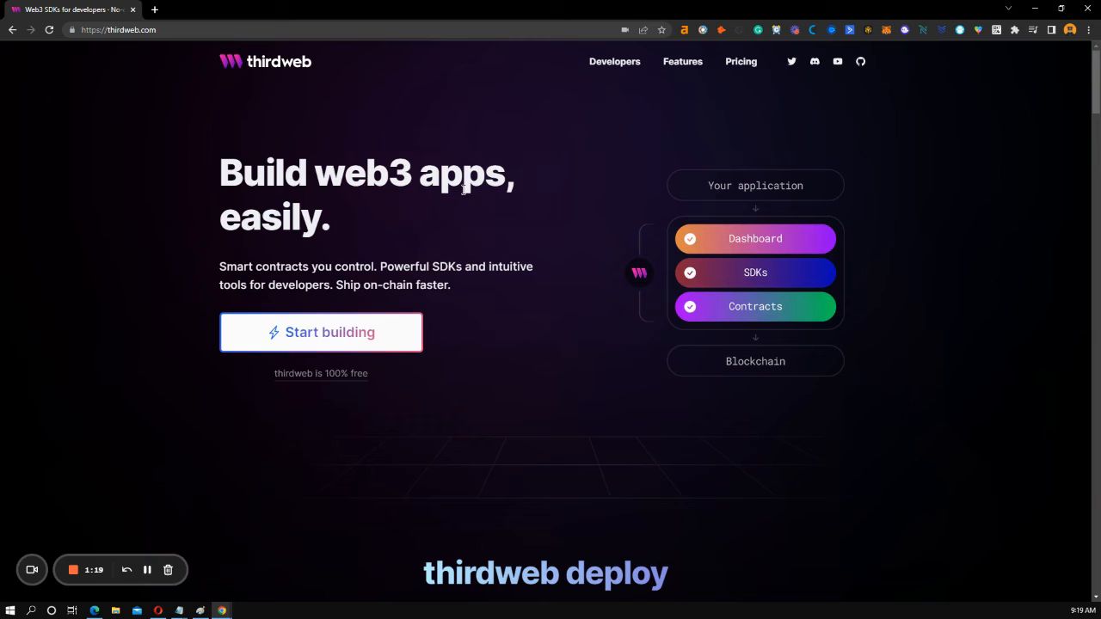
mouse_move(467, 230)
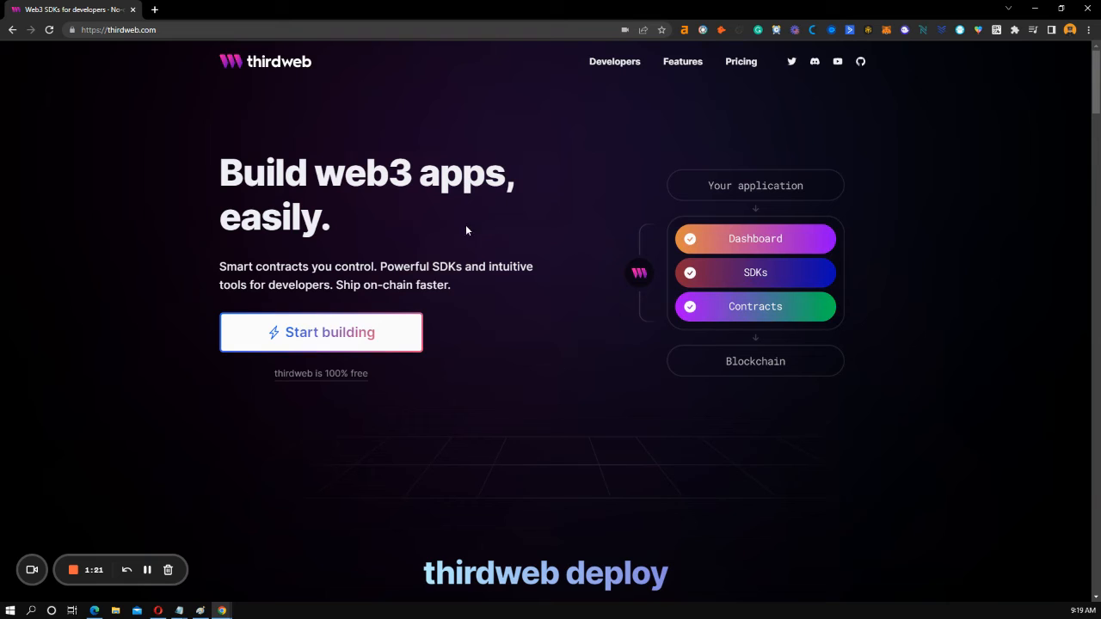
mouse_move(191, 69)
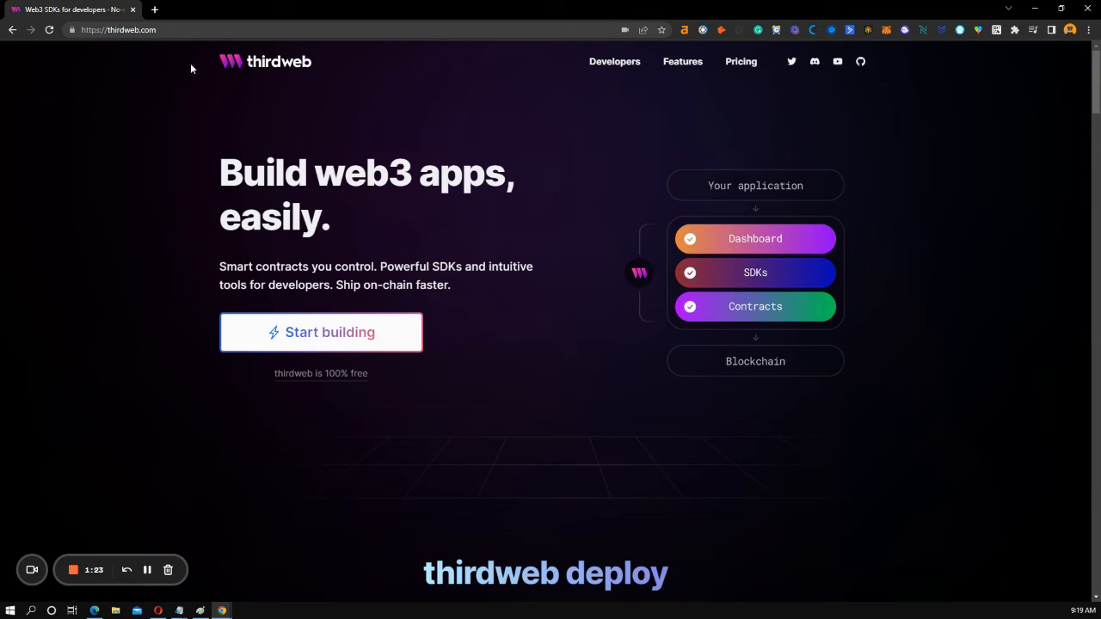
scroll("down", 3)
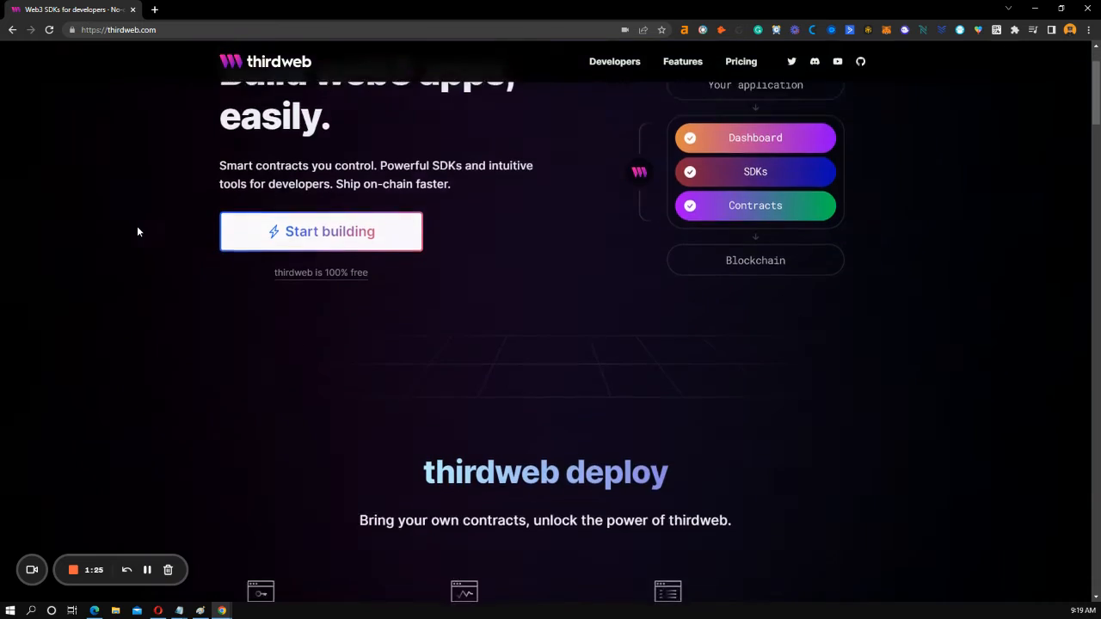
scroll("down", 3)
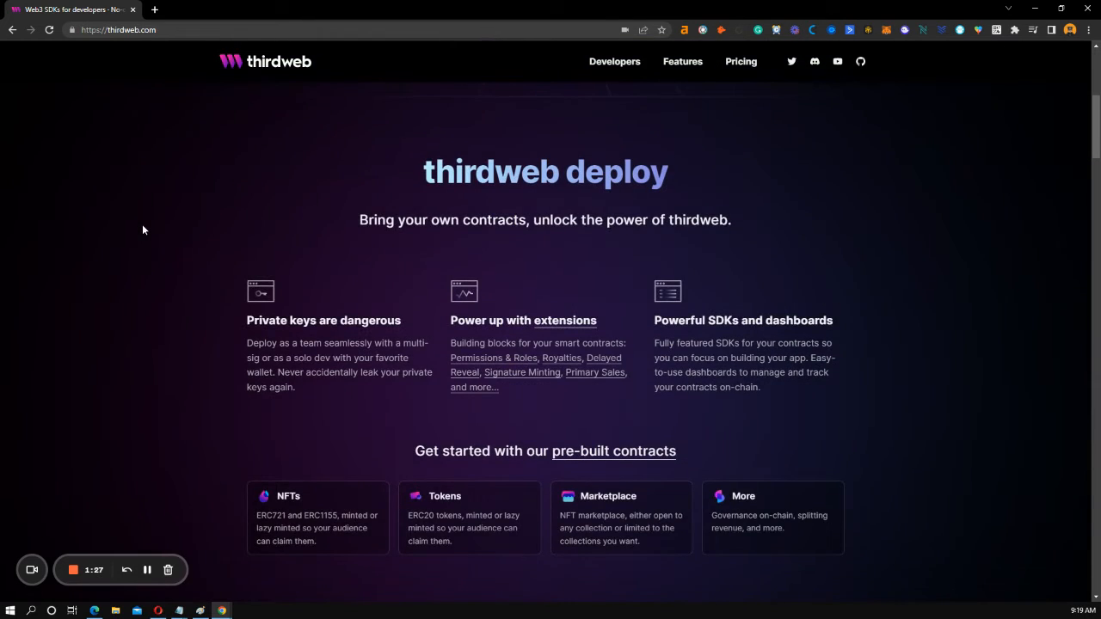
scroll("down", 3)
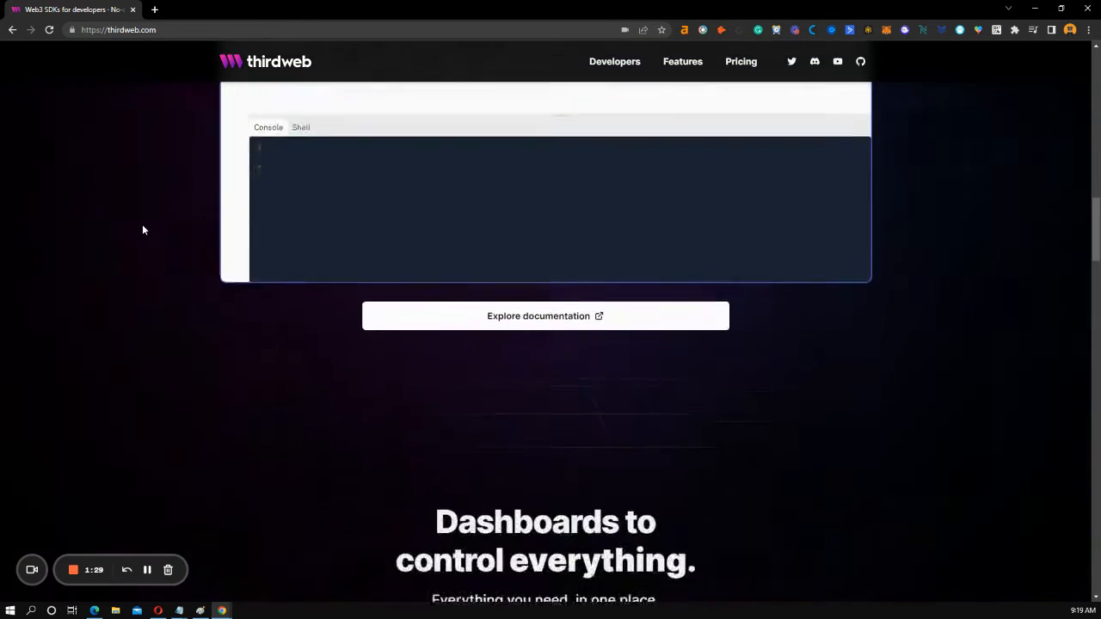
scroll("down", 3)
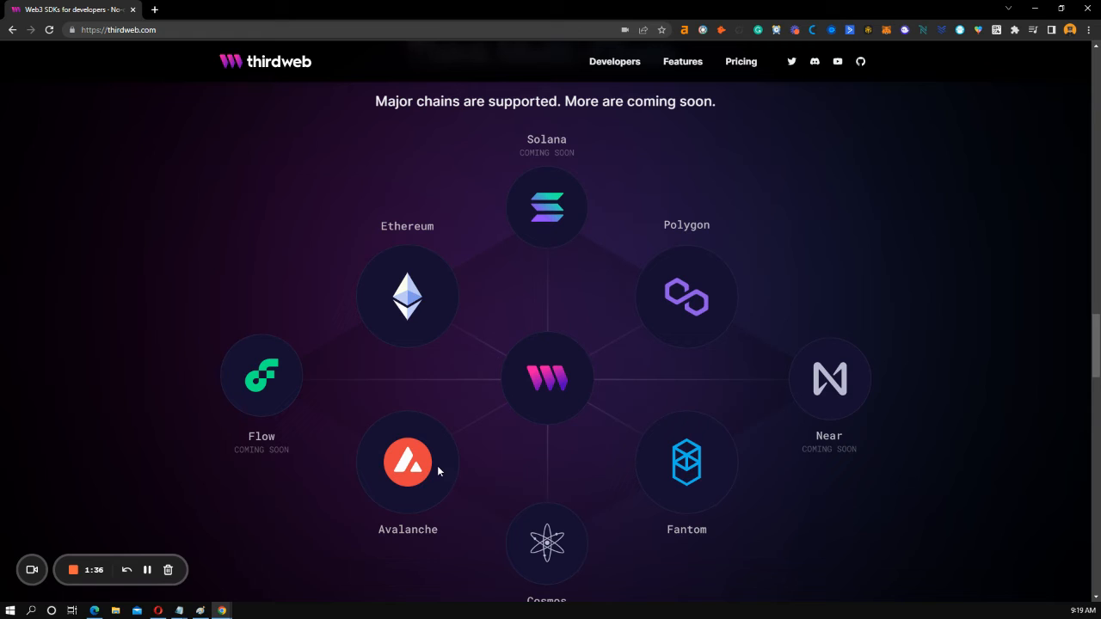
mouse_move(687, 284)
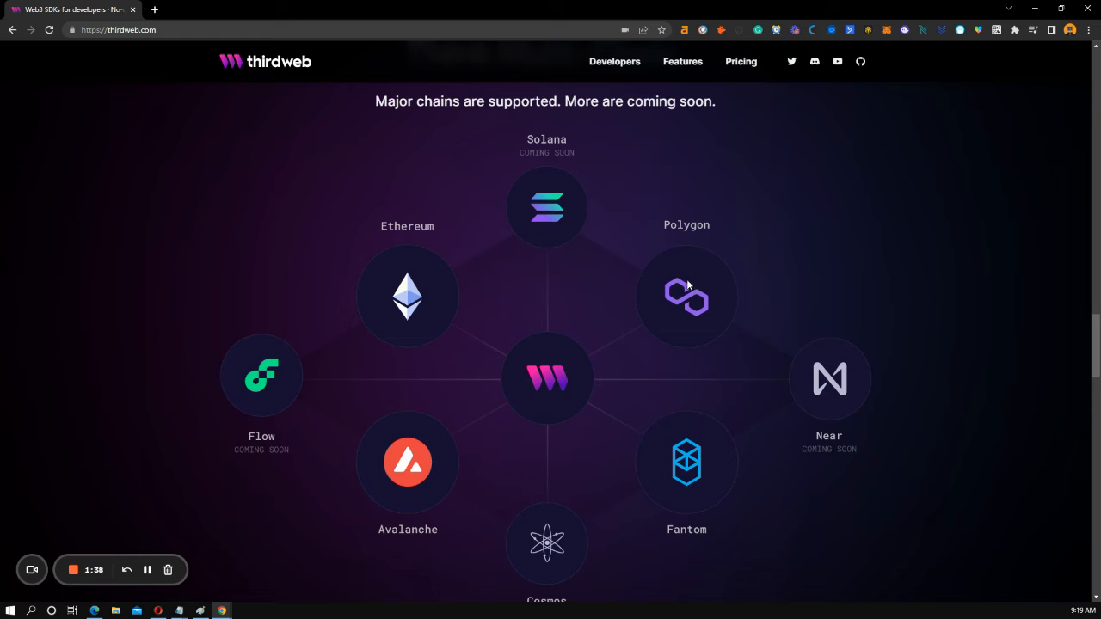
mouse_move(618, 184)
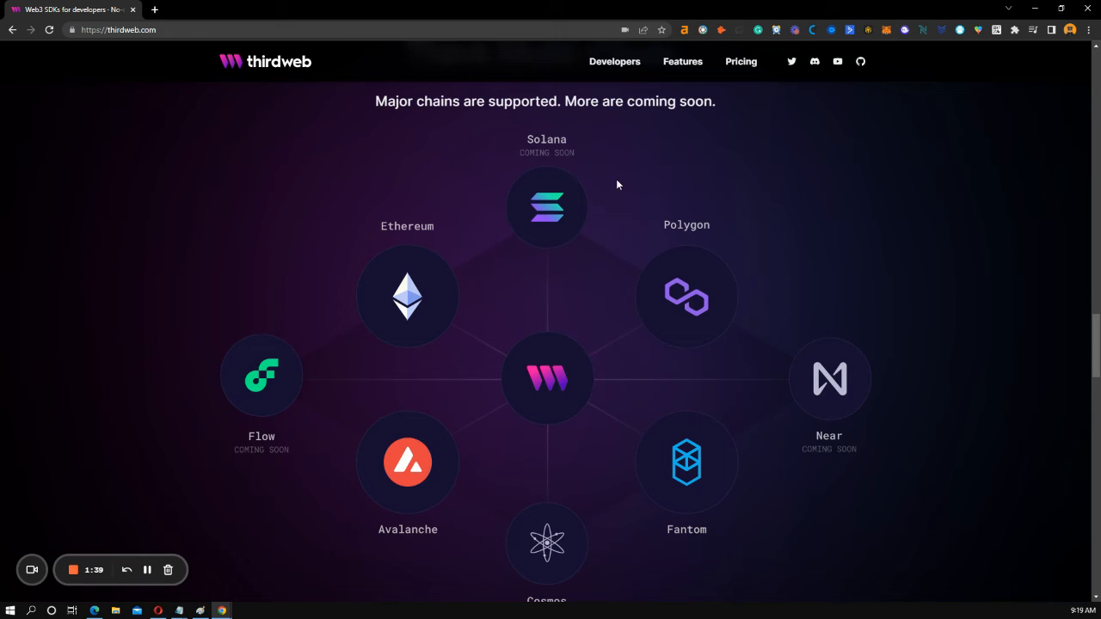
scroll("down", 3)
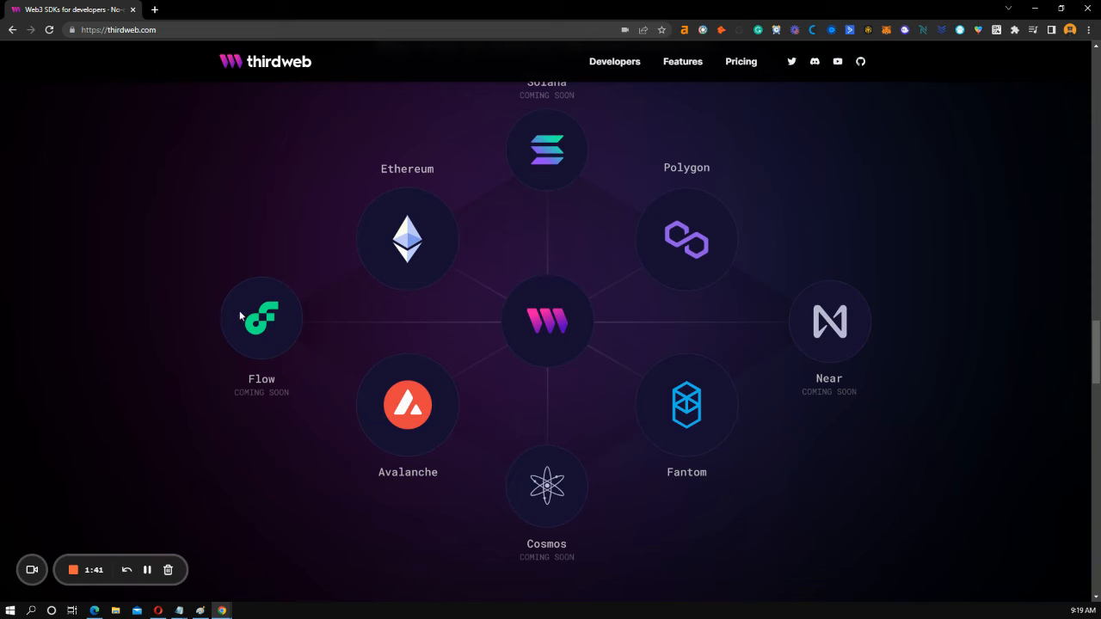
scroll("down", 3)
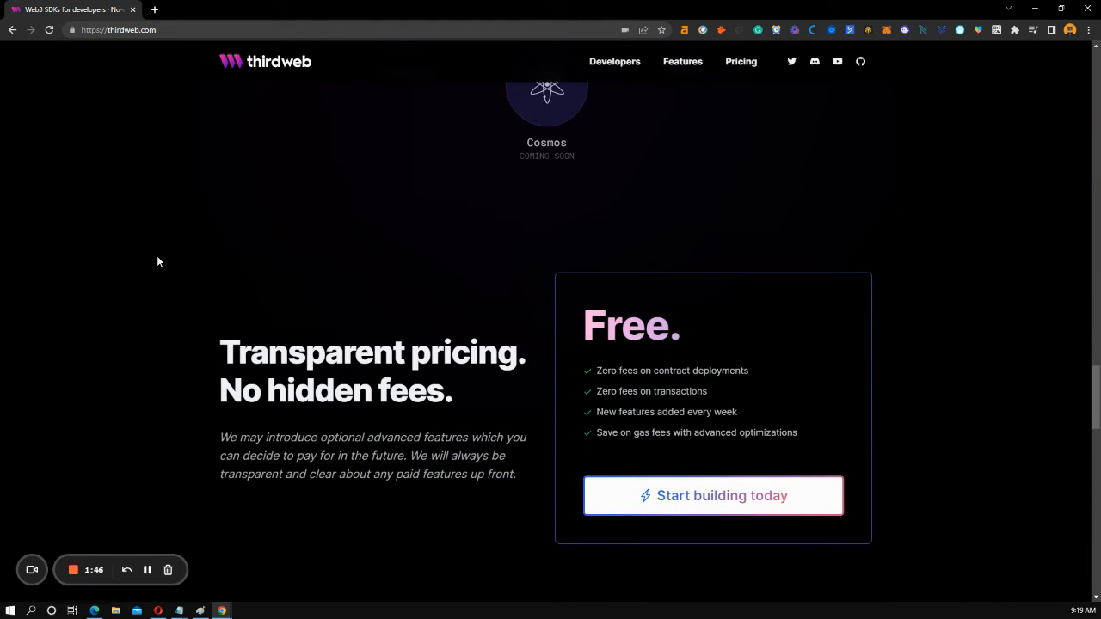
Step: Highlight 'Free.' in the pricing card and scroll down to the Build anything use-case cards
double_click(630, 326)
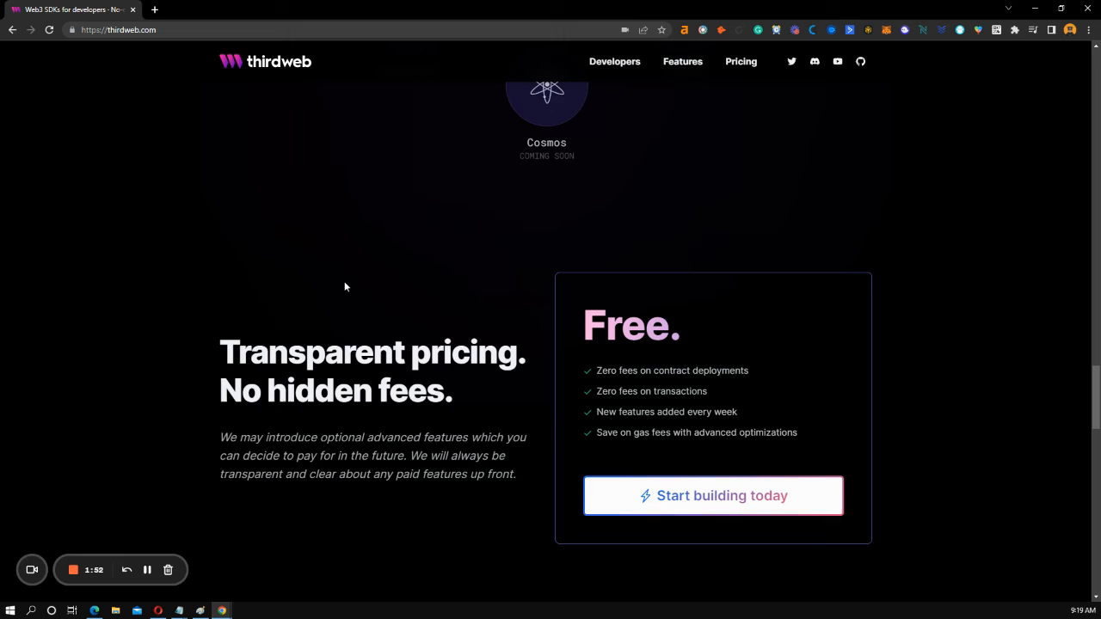
mouse_move(339, 285)
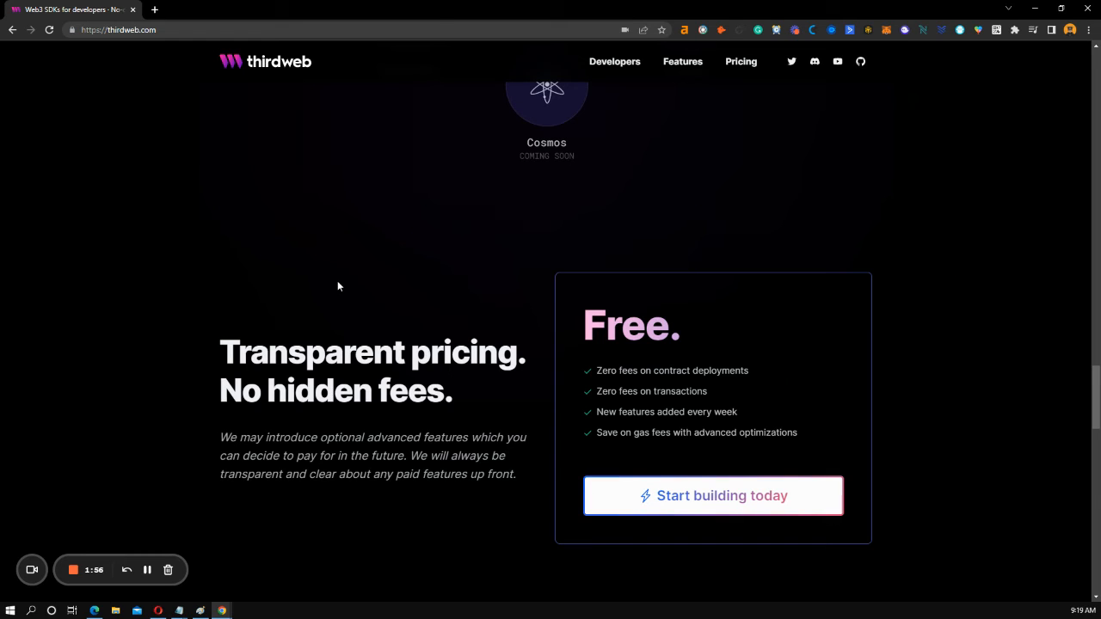
scroll("down", 3)
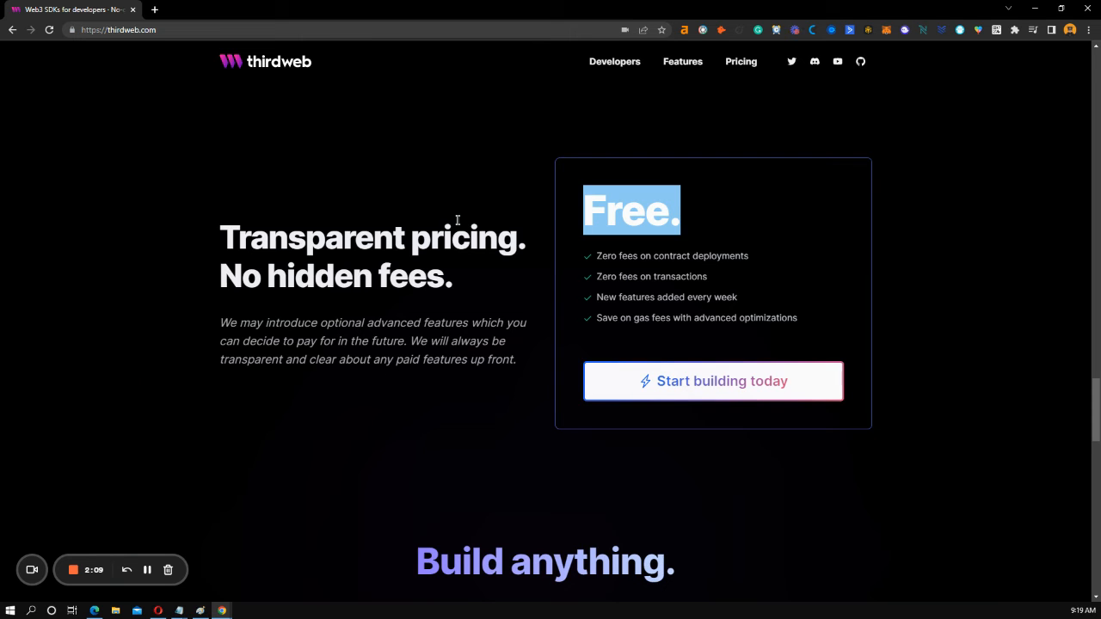
scroll("down", 3)
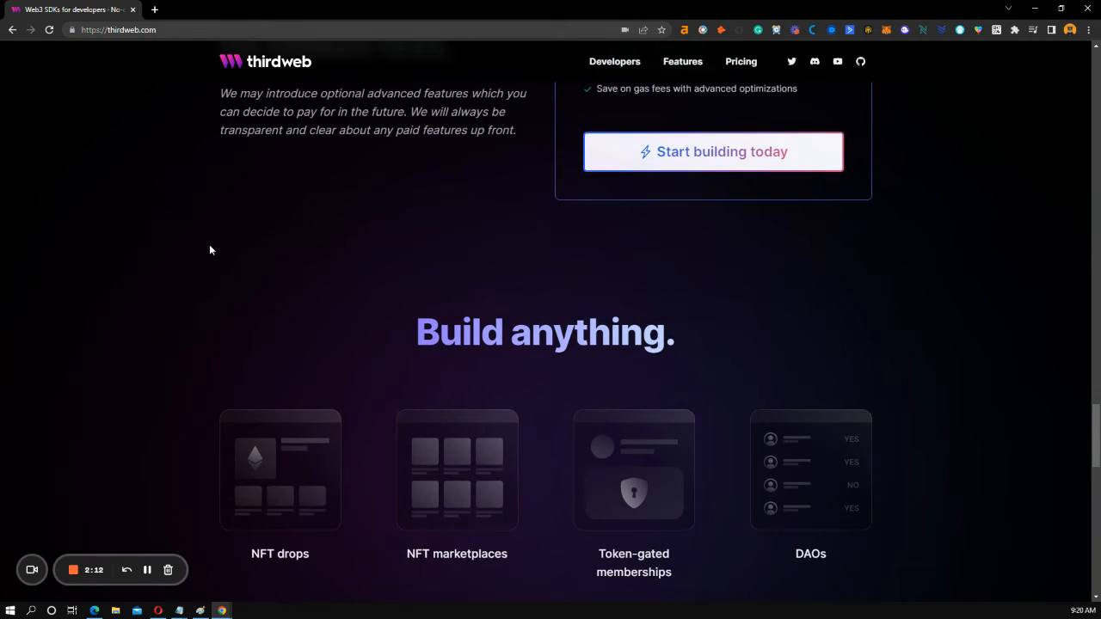
Step: Scroll further to show both rows, from NFT drops through DeFi protocols
scroll("down", 3)
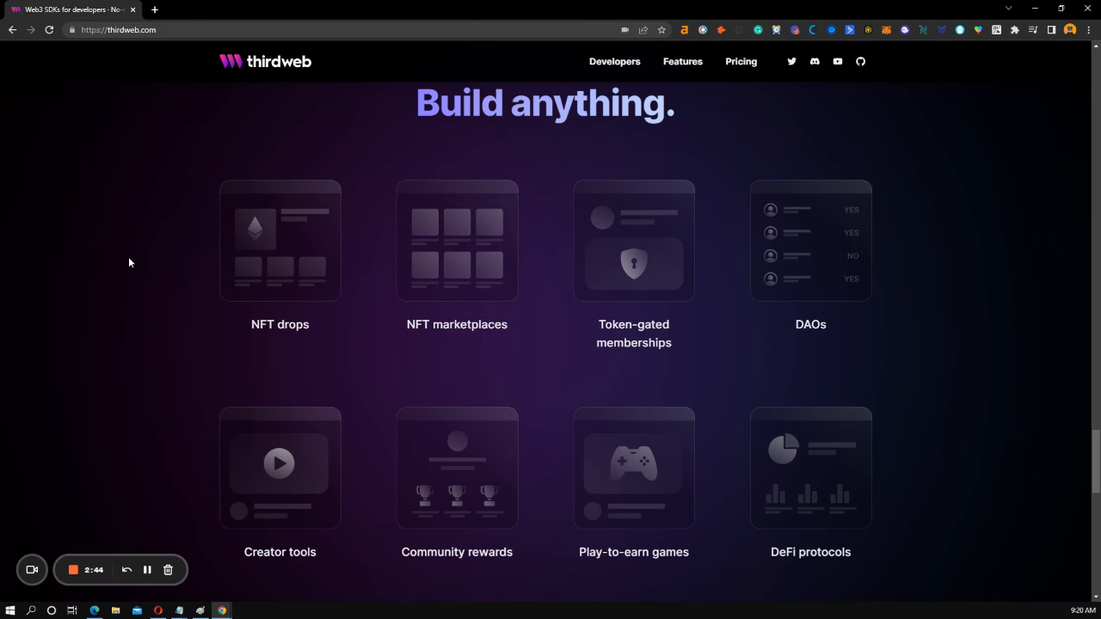
mouse_move(439, 193)
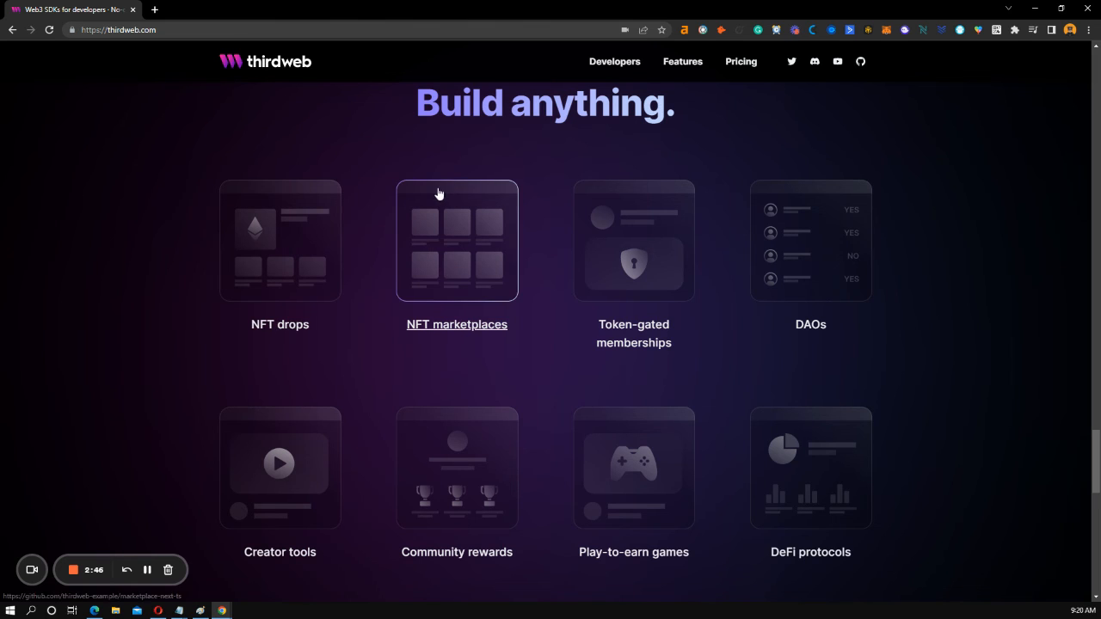
mouse_move(455, 292)
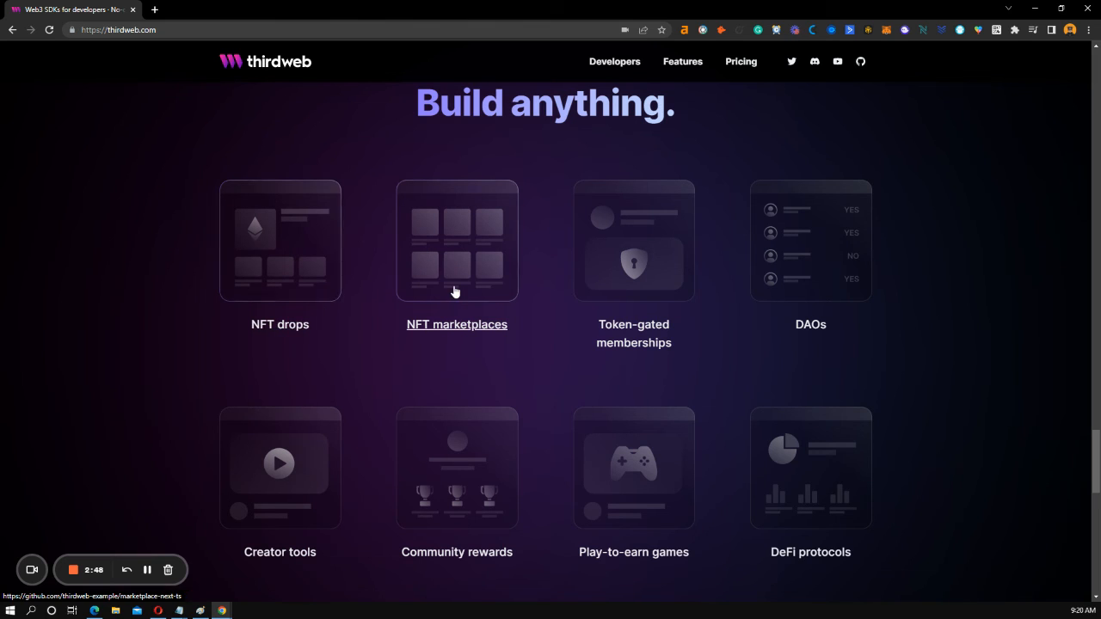
mouse_move(654, 275)
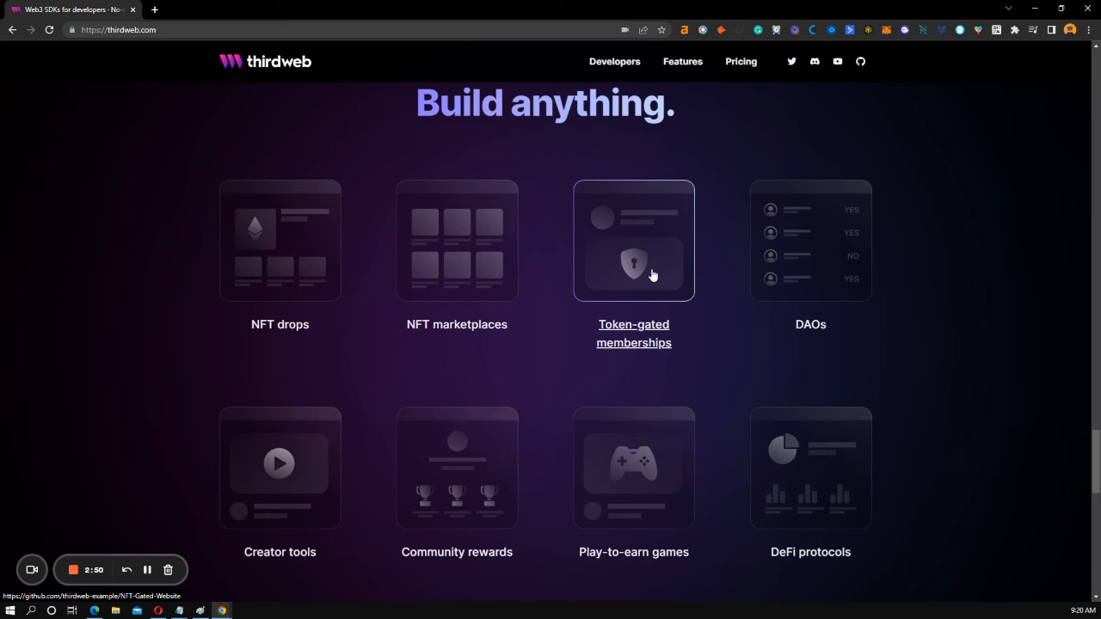
Step: Scroll through deploy and pre-built contracts to the Powerful SDKs JavaScript code example
scroll("down", 3)
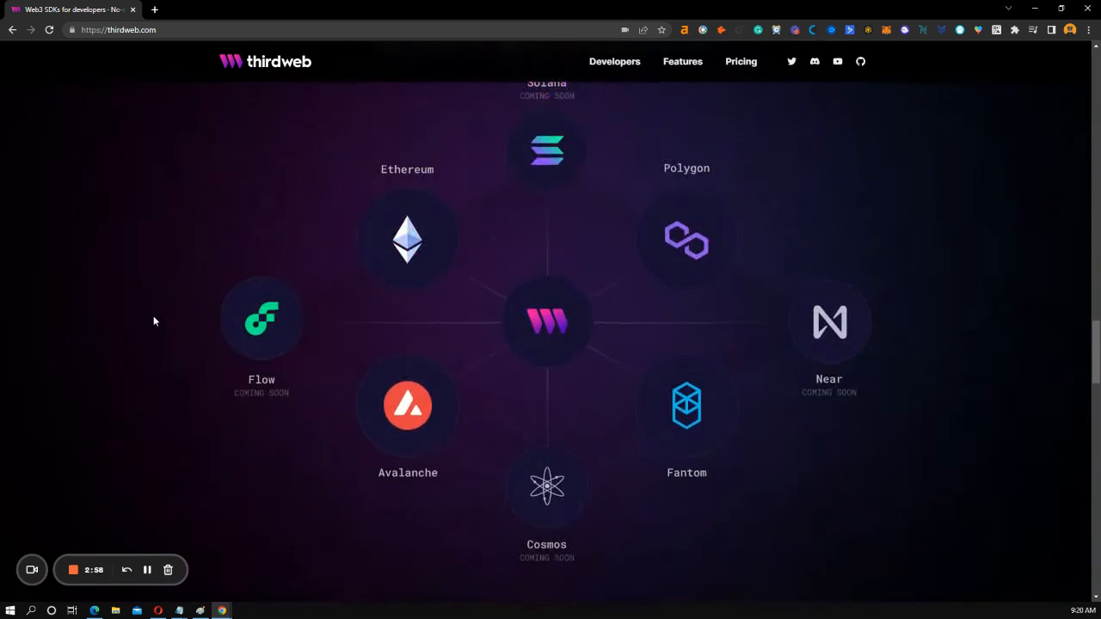
scroll("down", 3)
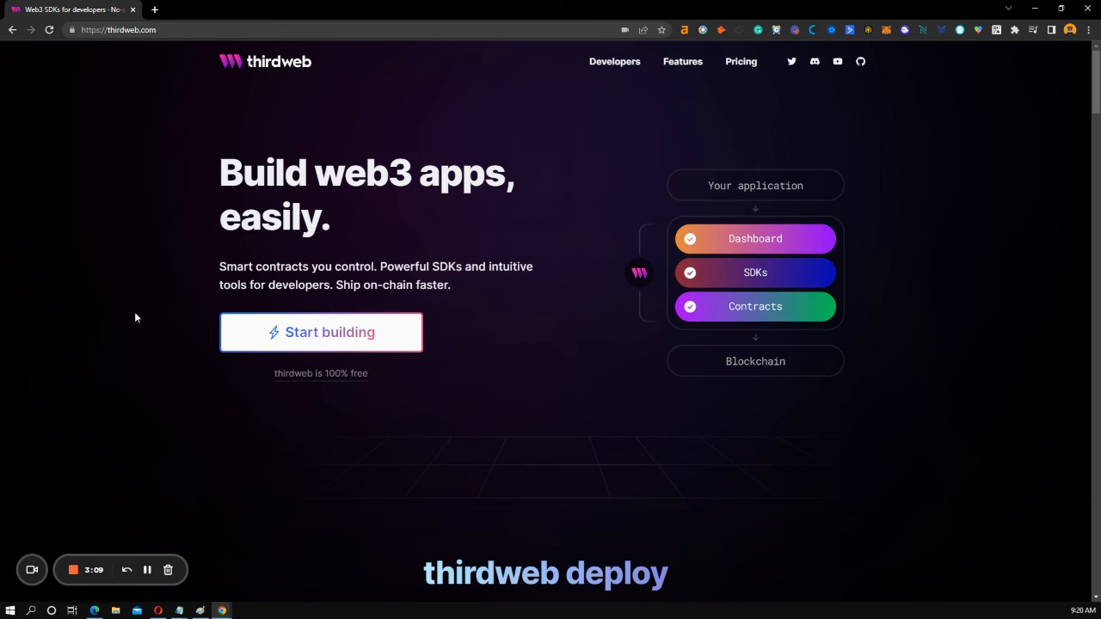
mouse_move(417, 384)
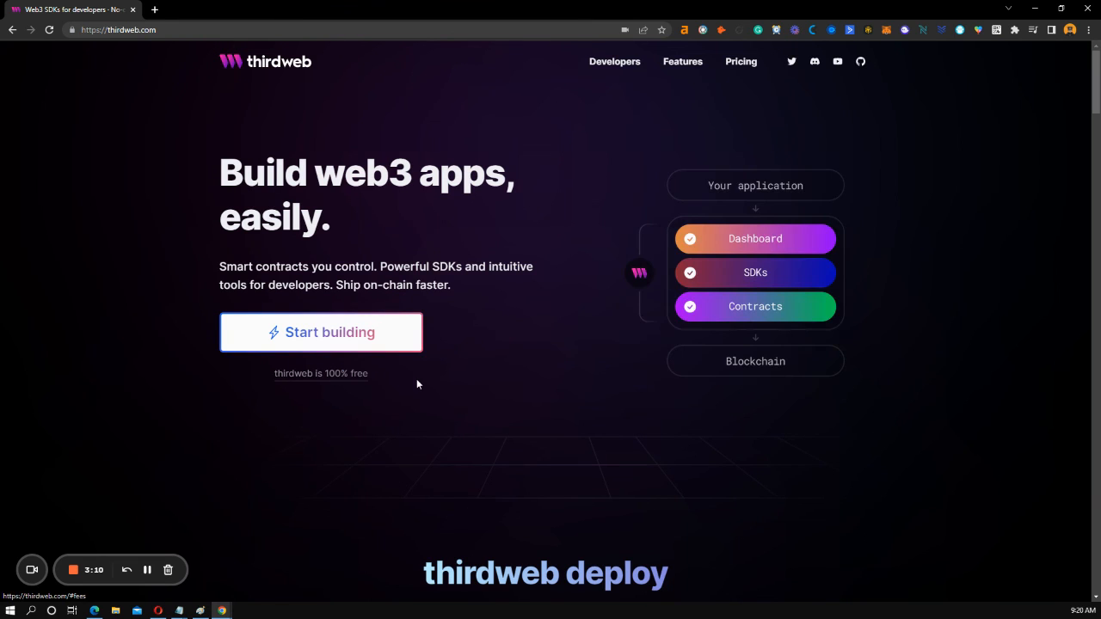
scroll("down", 3)
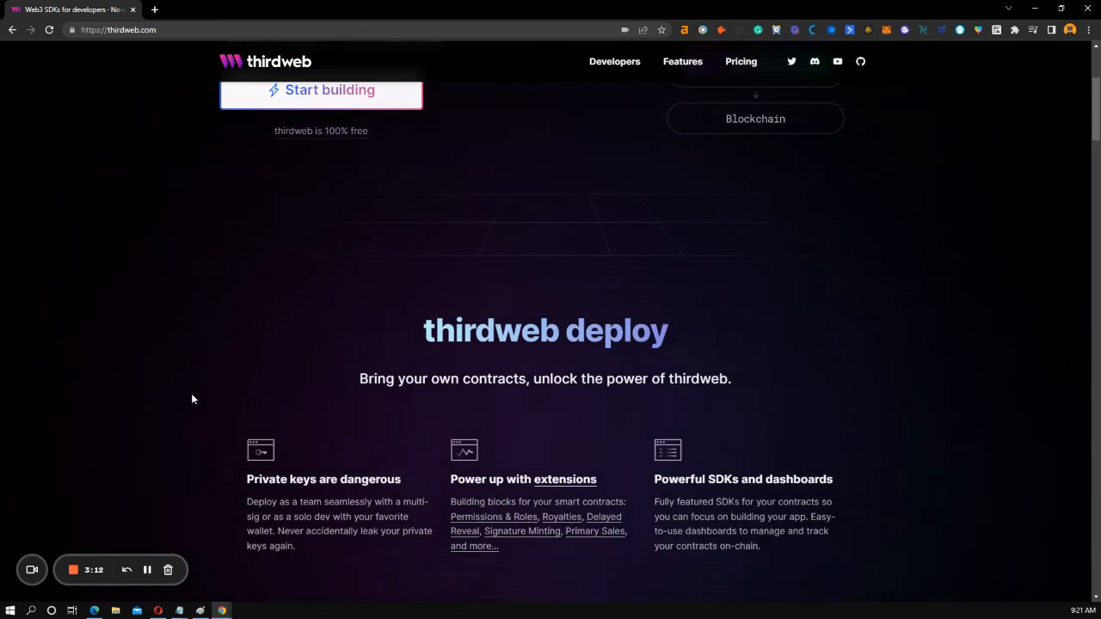
scroll("down", 3)
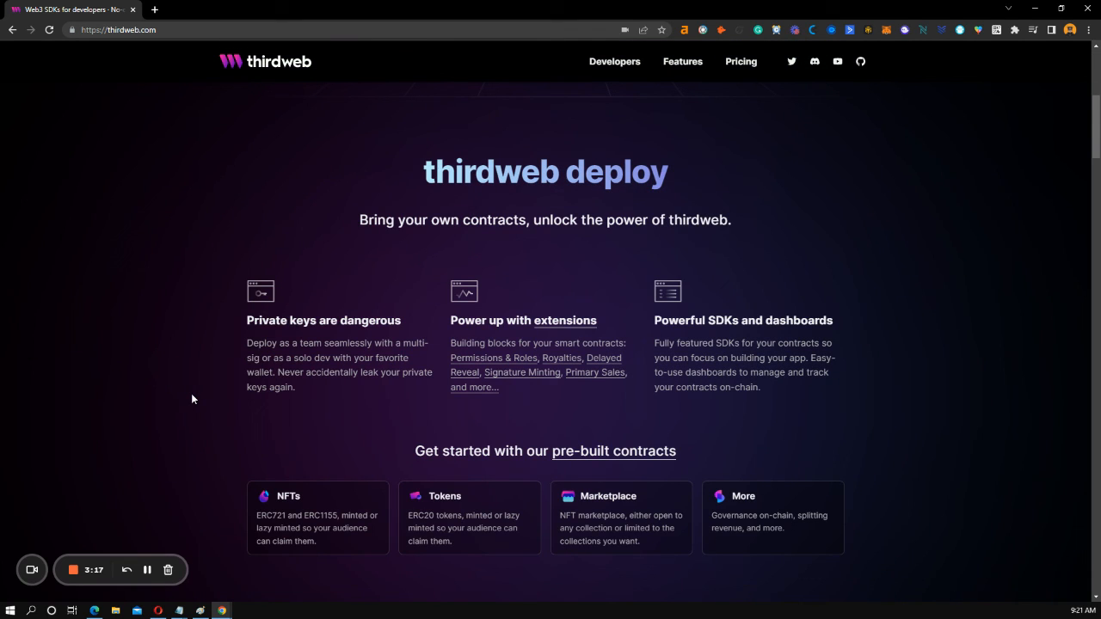
scroll("down", 3)
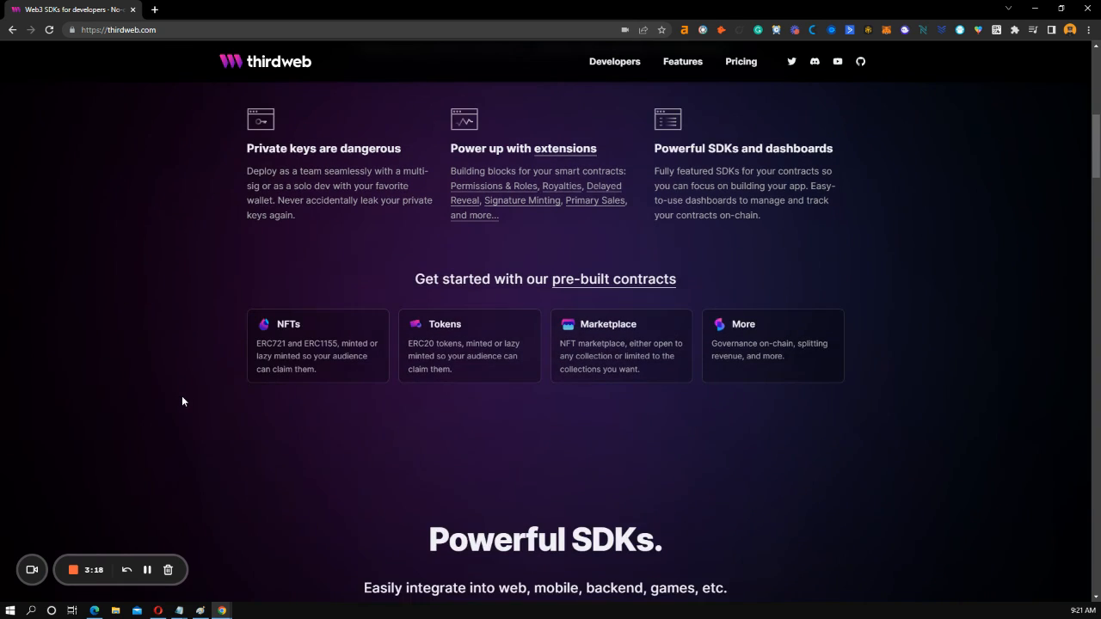
scroll("down", 3)
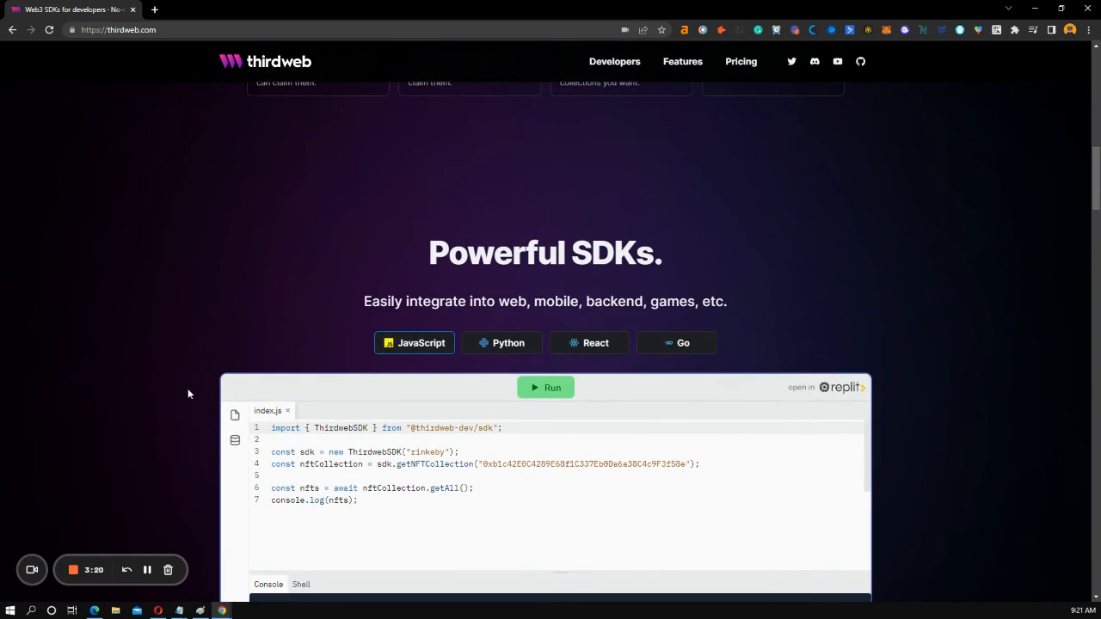